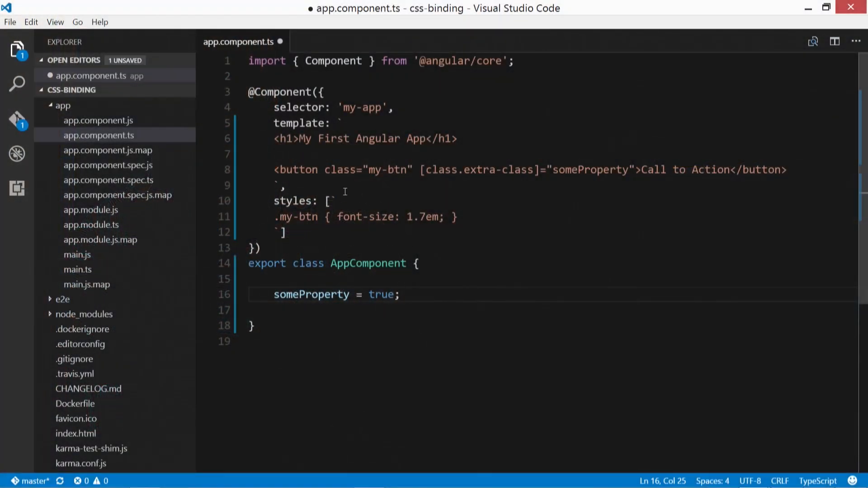
Add an '.extraclass { background: black; color: white; }' rule below the .my-btn rule.
key(Enter)
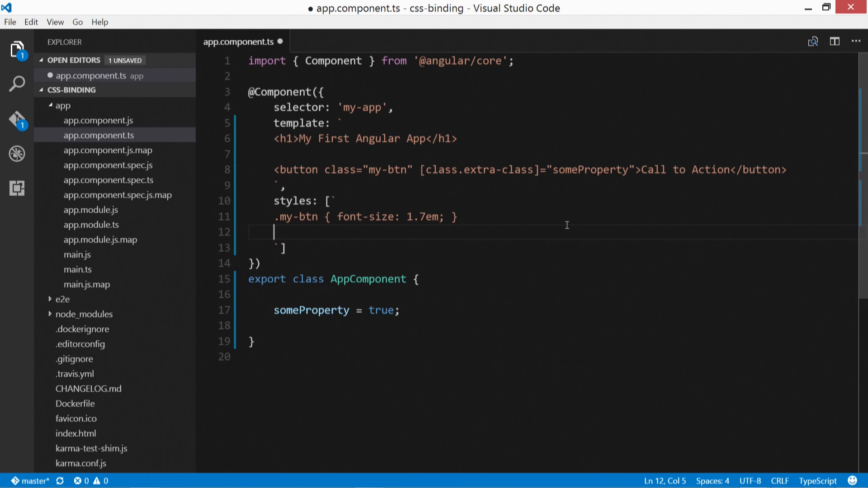
text(.)
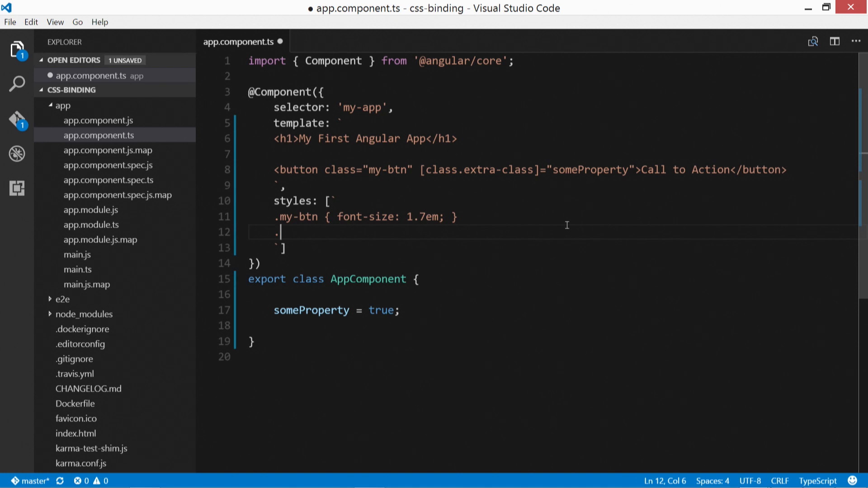
text(extra)
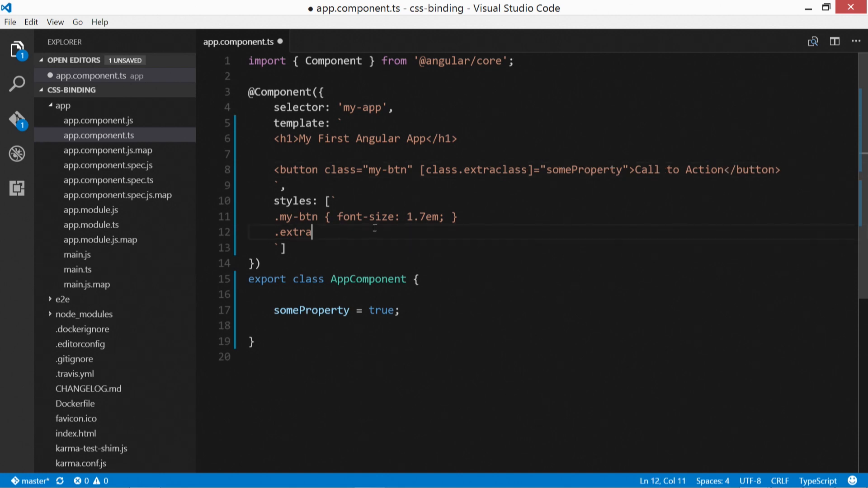
text(class {)
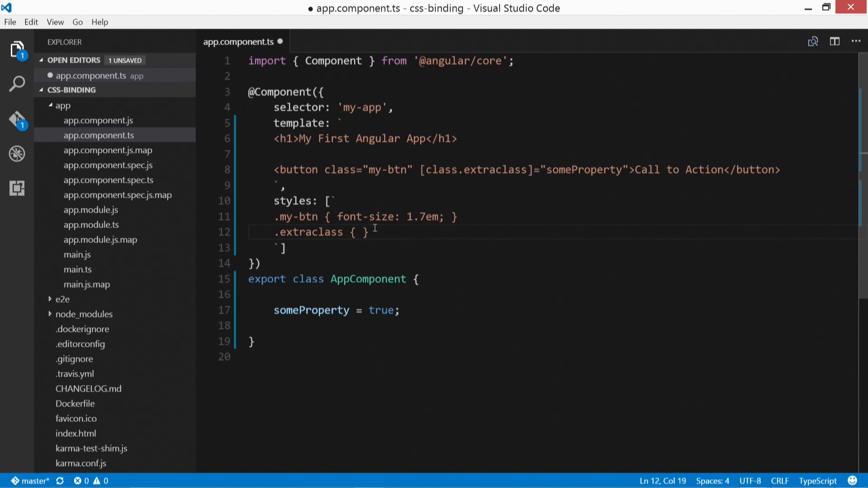
text(background: bl)
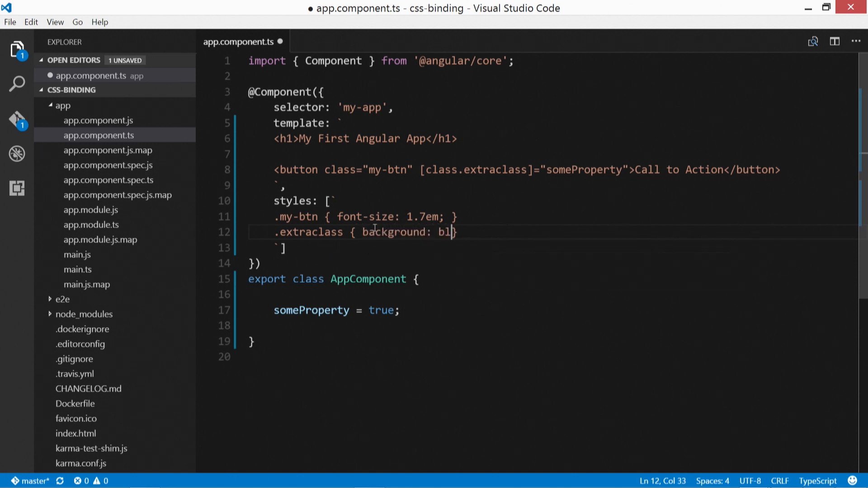
text(ack; color)
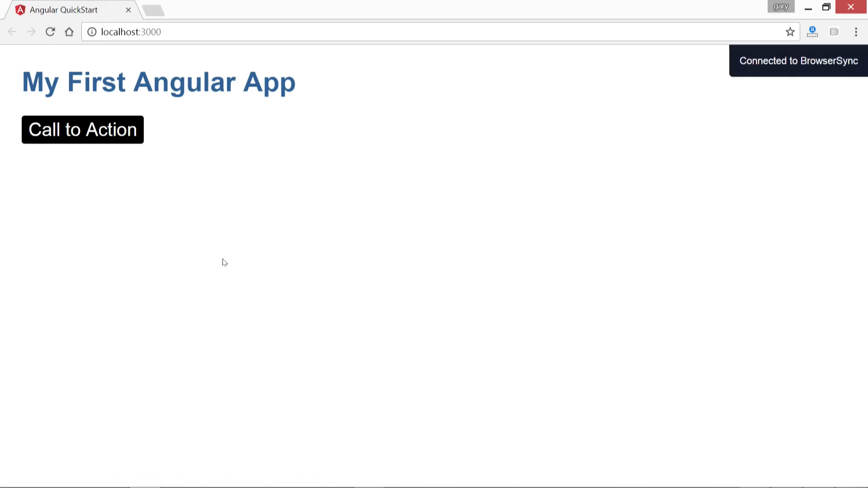
mouse_move(269, 190)
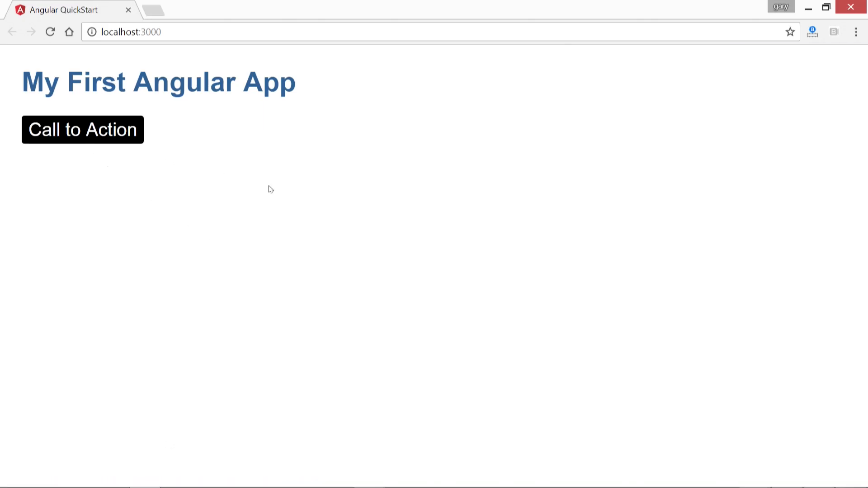
mouse_move(322, 180)
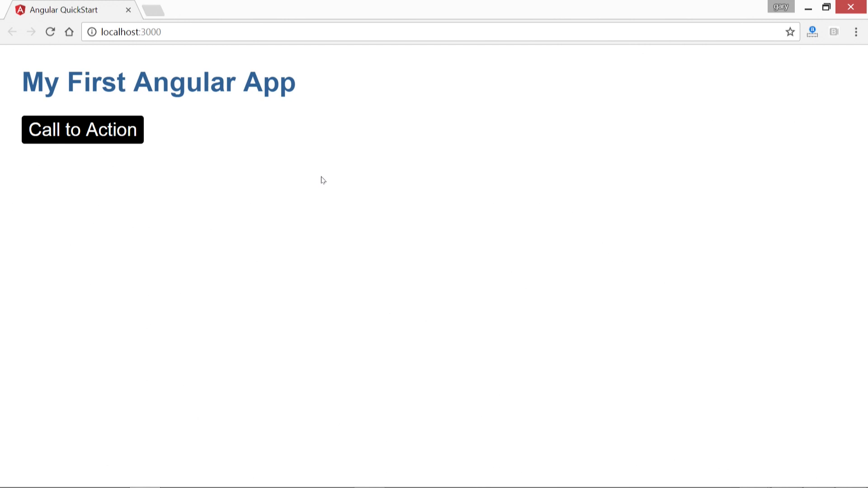
mouse_move(509, 234)
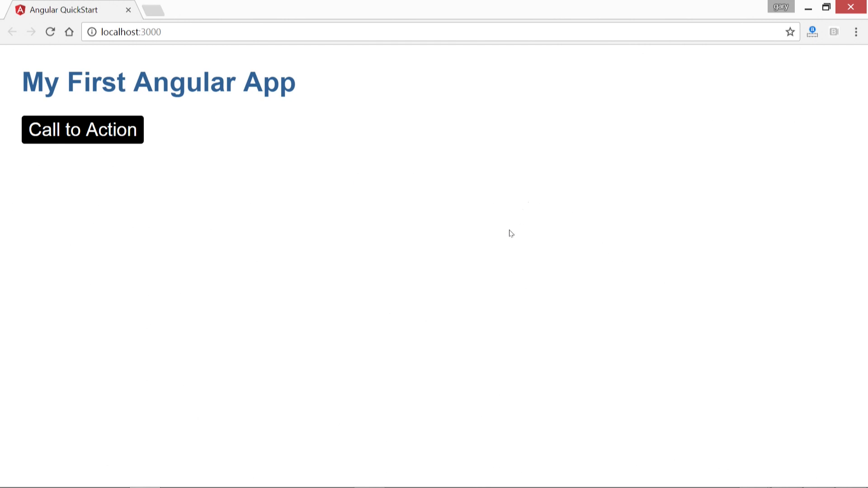
mouse_move(101, 134)
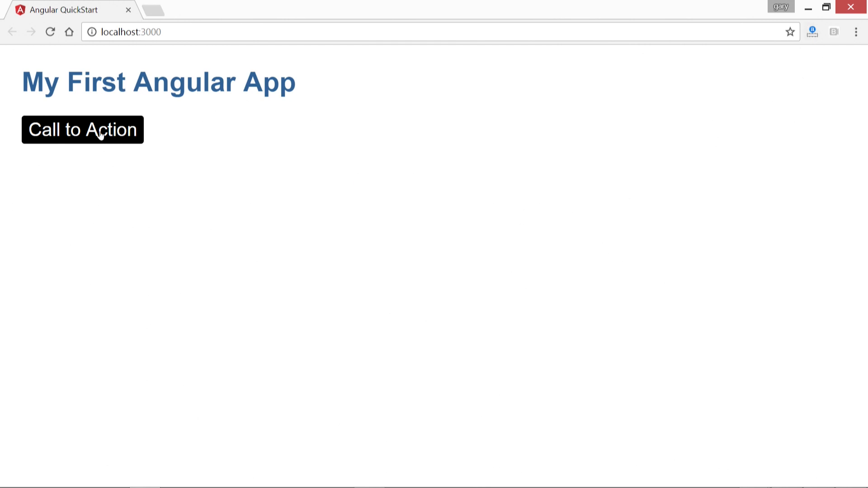
Bring up Chrome's developer console (F12) and focus it under the app page.
key(F12)
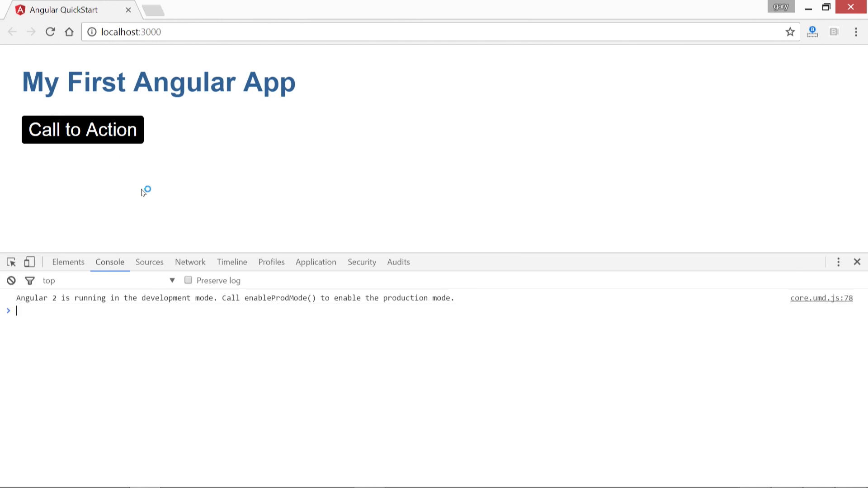
click(67, 262)
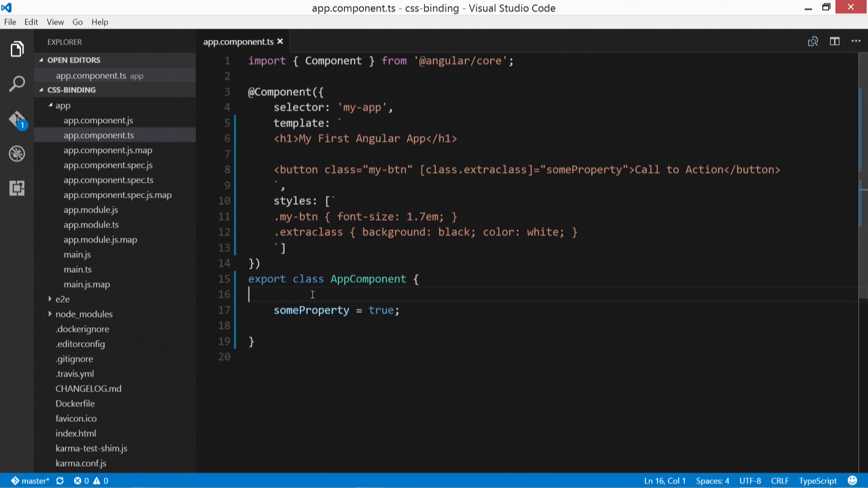
Change someProperty to false, save app.component.ts, and return to the button element line.
text(false)
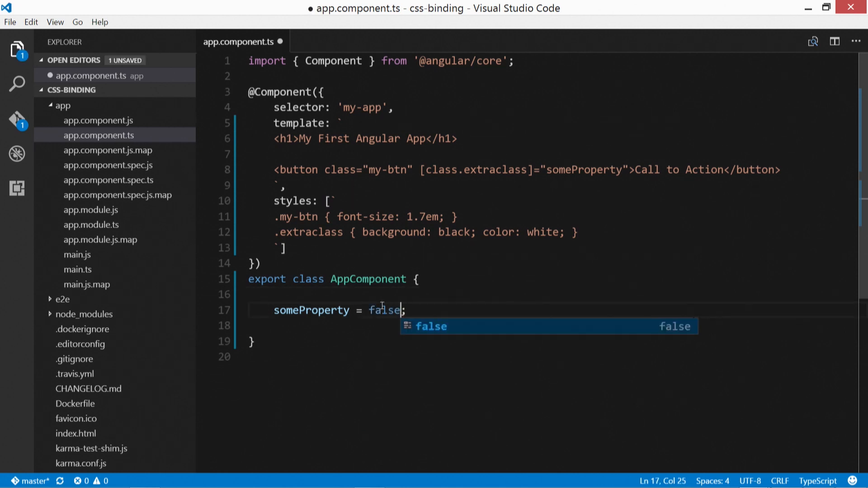
key(Ctrl+s)
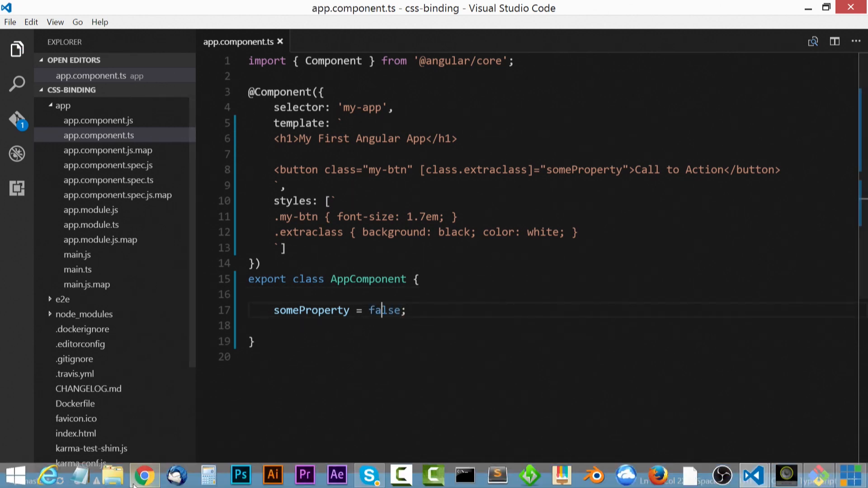
click(145, 474)
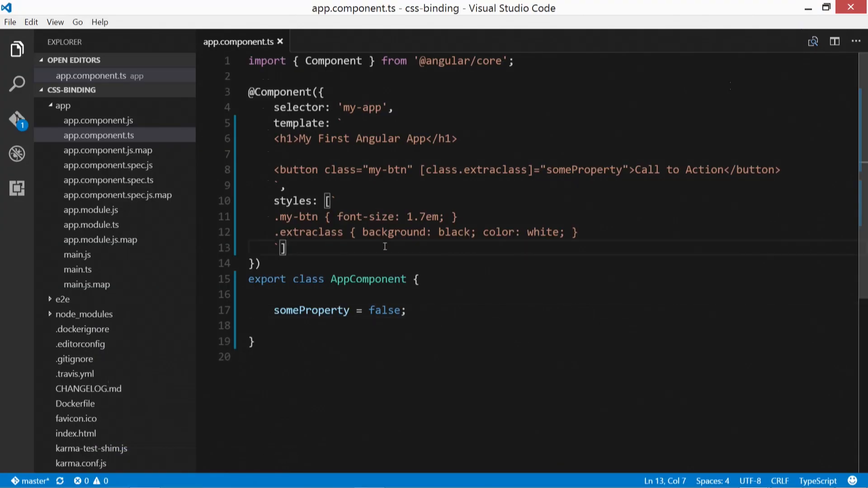
mouse_move(360, 235)
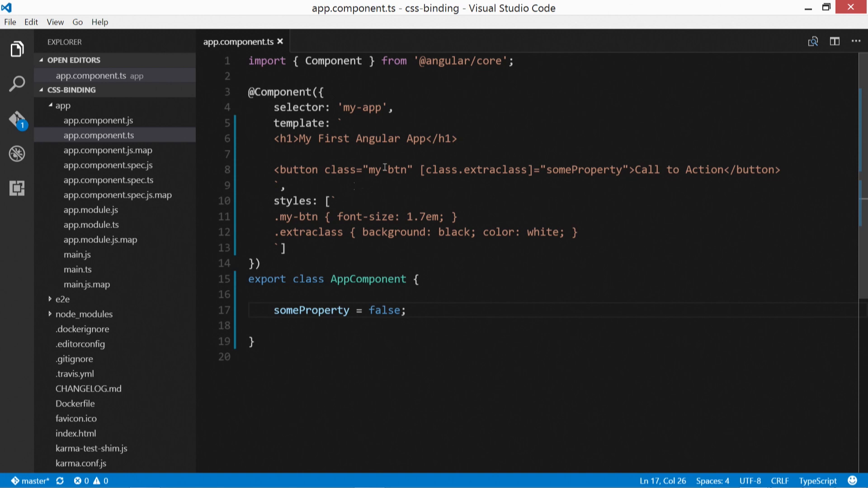
click(391, 170)
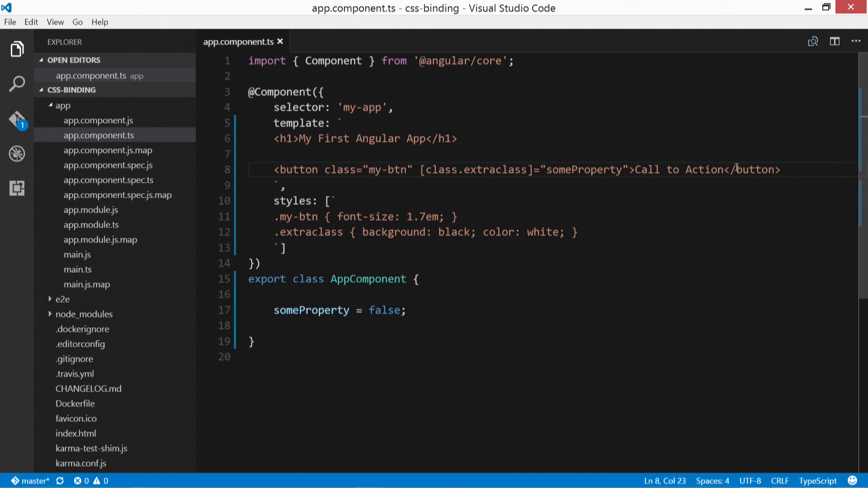
Duplicate the button line and start a [style.border] binding conditioned on someProperty ?
key(Enter)
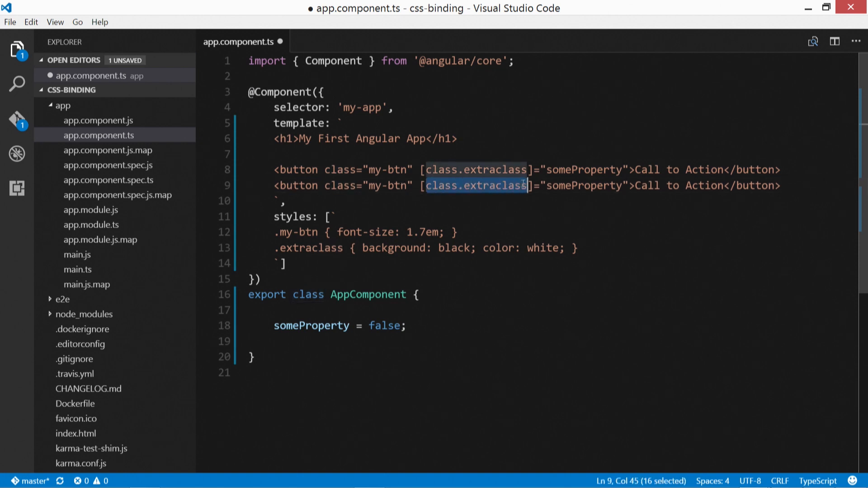
mouse_move(509, 231)
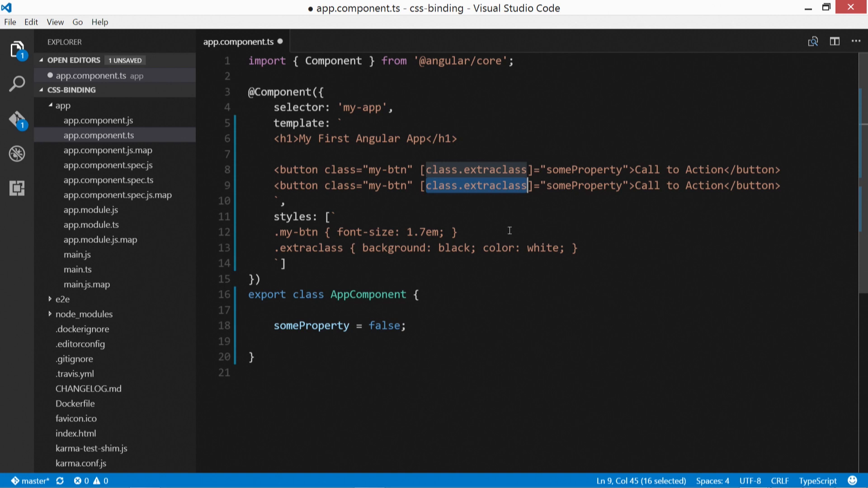
text(style.)
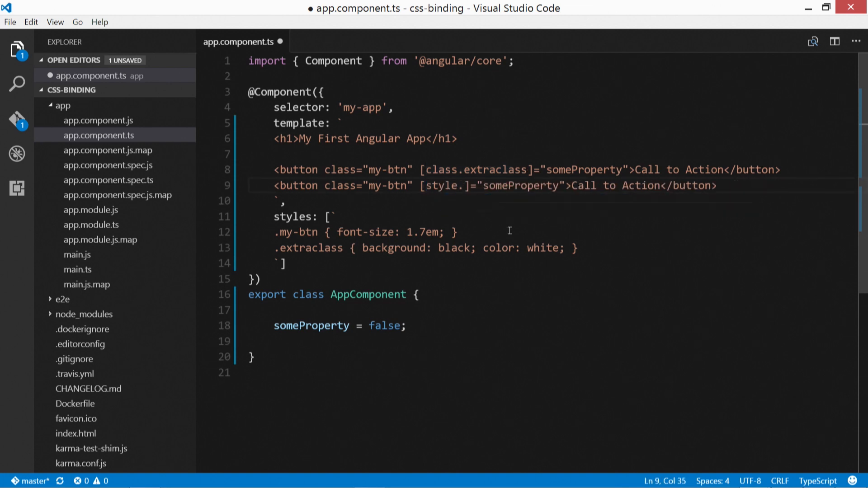
text(border)
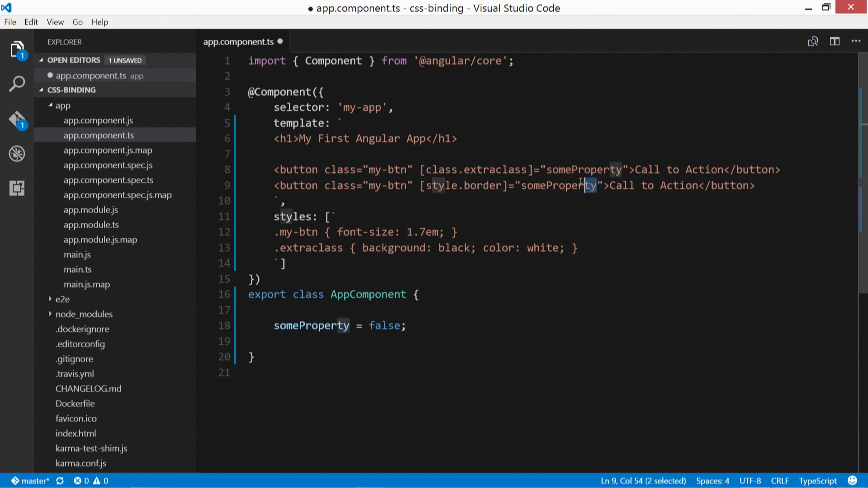
double_click(559, 185)
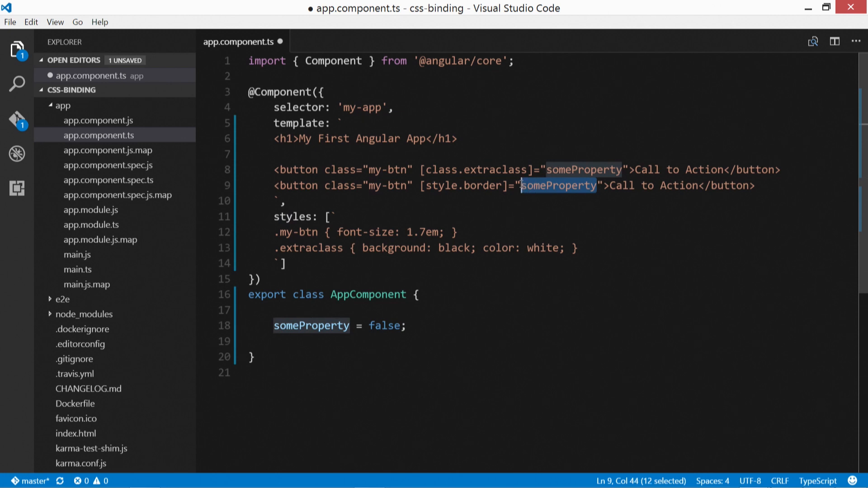
click(597, 185)
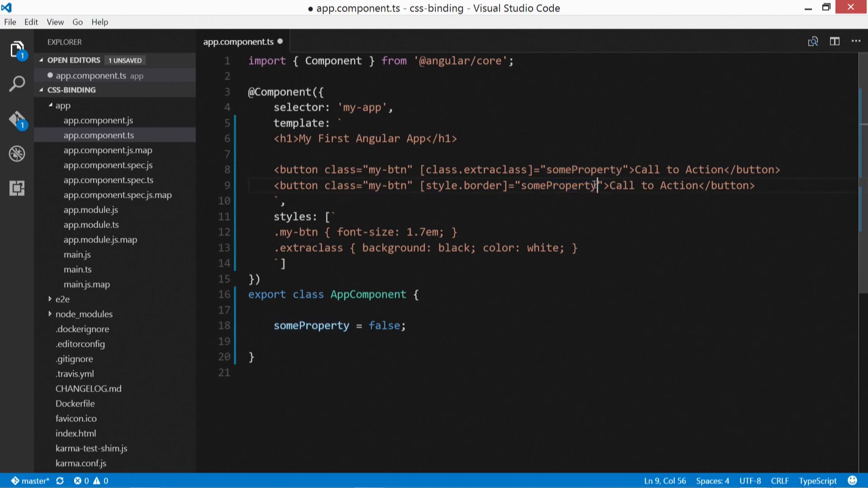
text(" ")
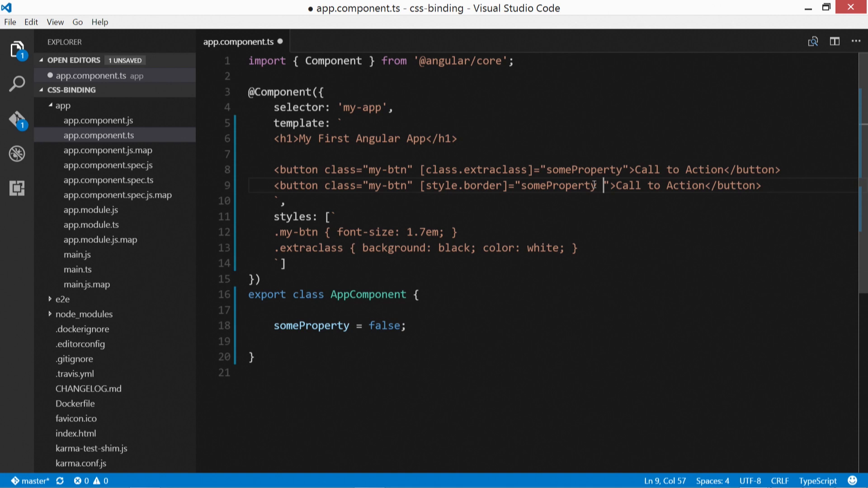
text(?)
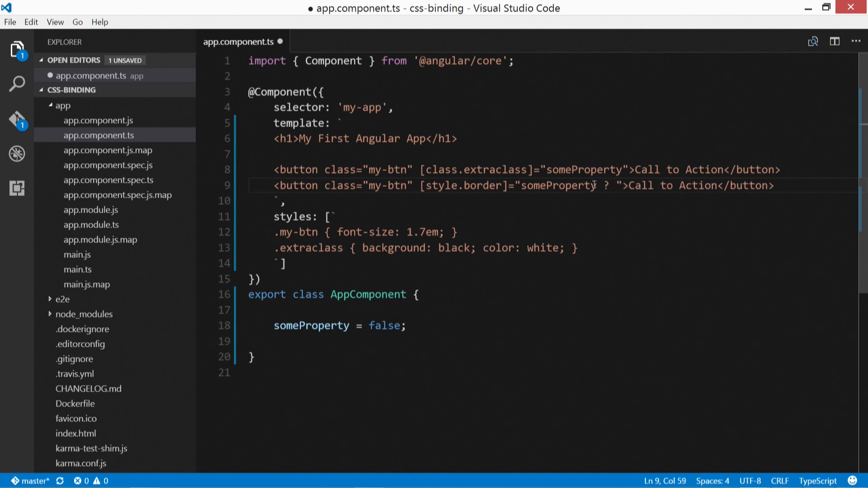
Complete the binding as someProperty ? '5px solid yellow' : 'none'.
double_click(558, 186)
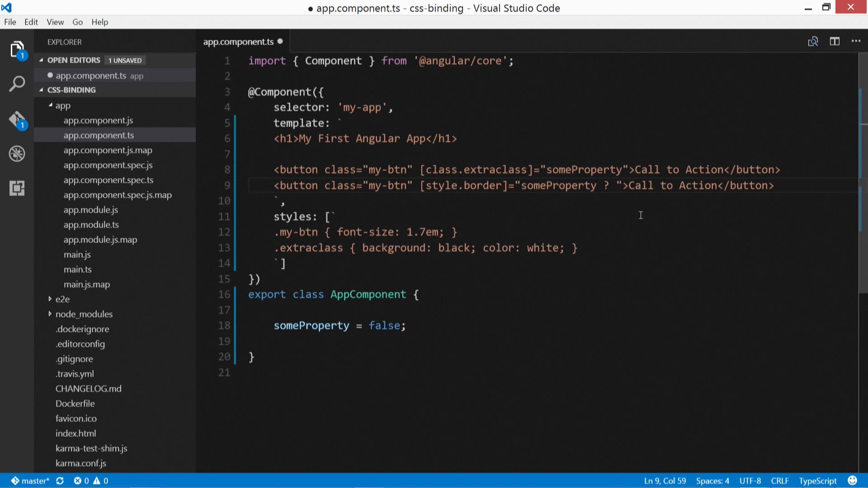
text(5)
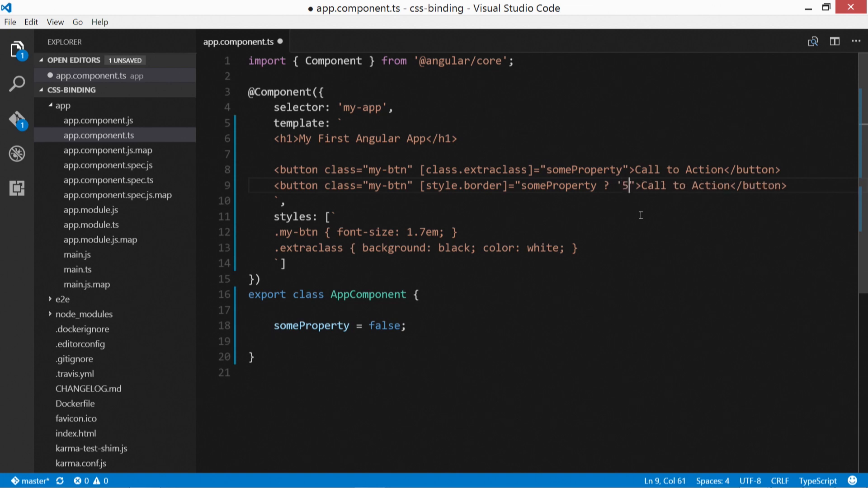
text(px solid)
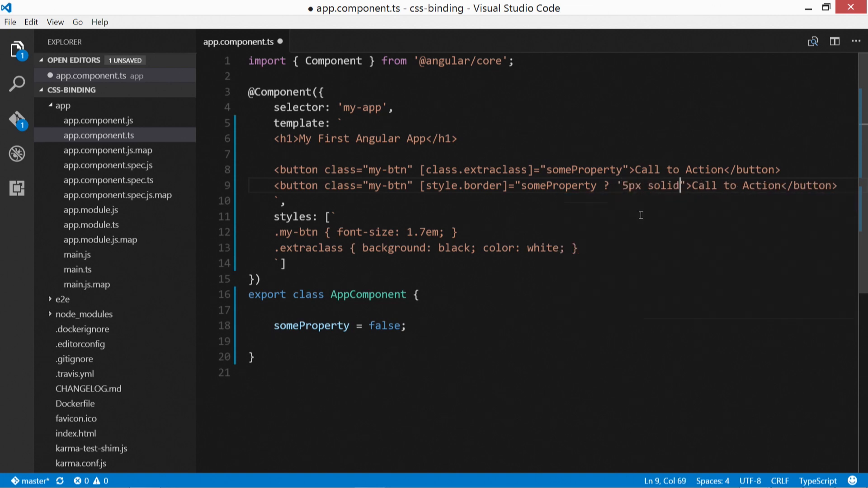
text(yellow)
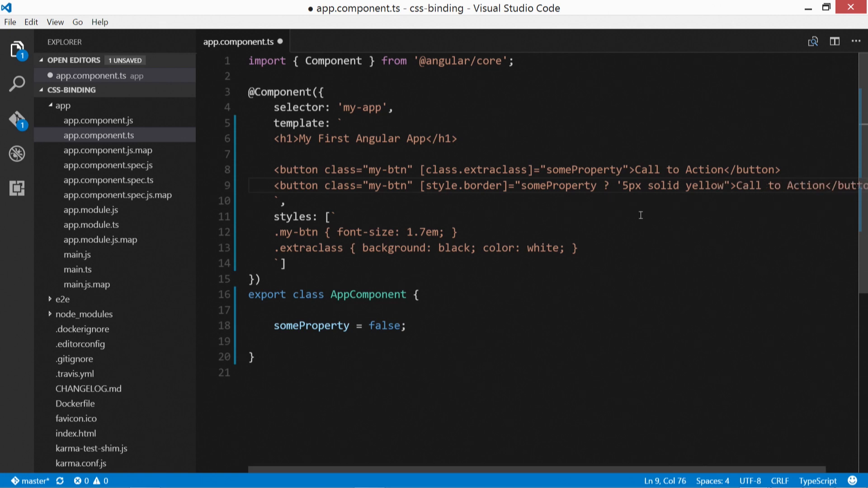
double_click(705, 185)
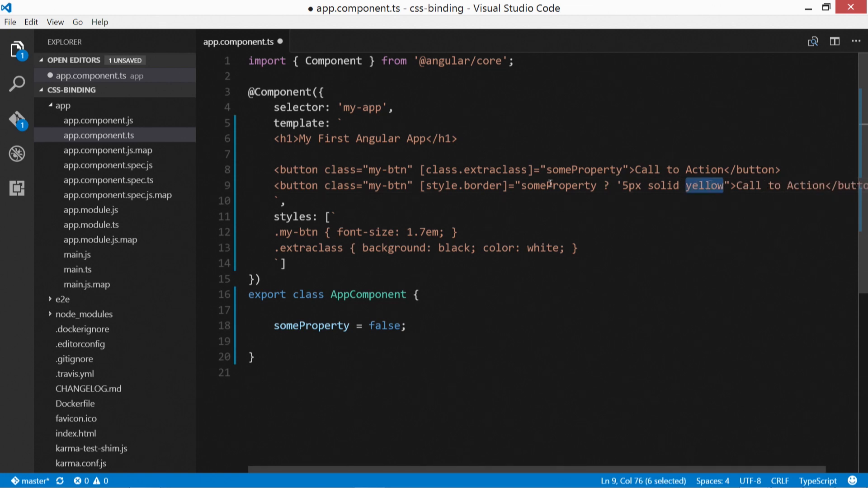
double_click(481, 187)
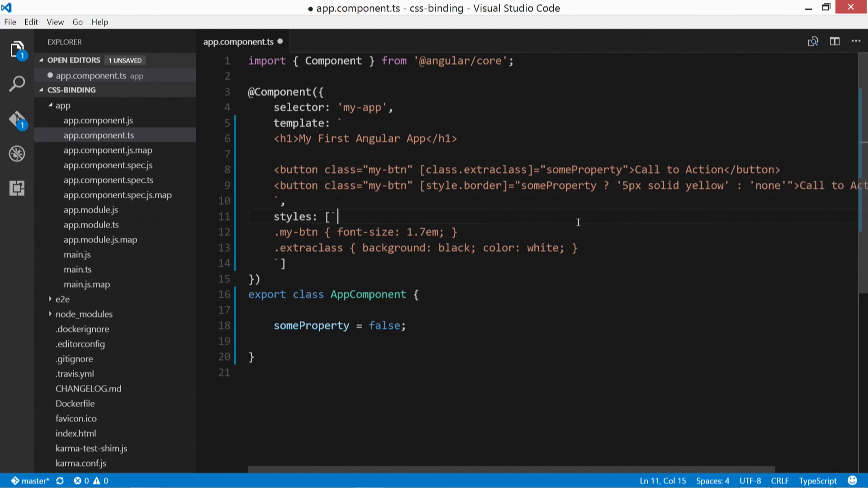
click(398, 178)
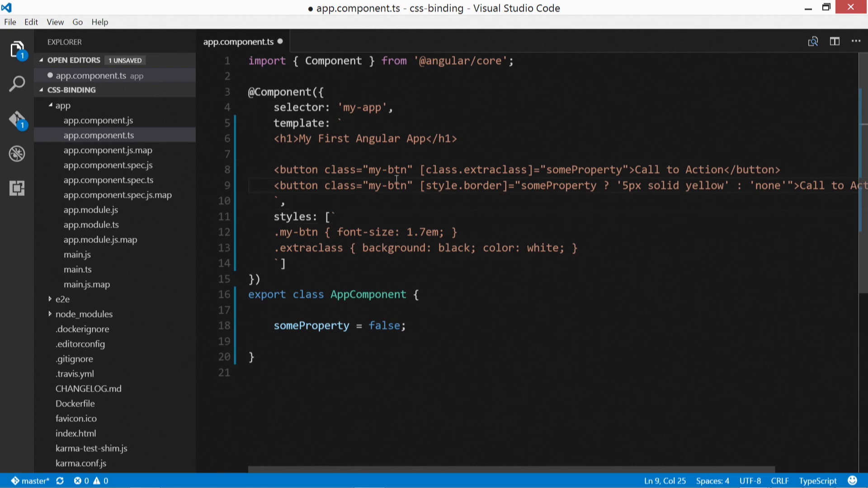
Save the component, then switch someProperty from false to true.
key(Ctrl+S)
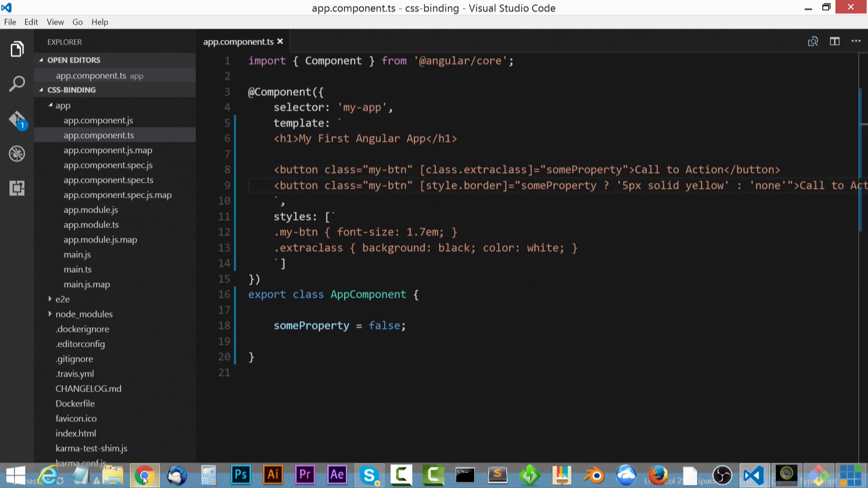
click(144, 474)
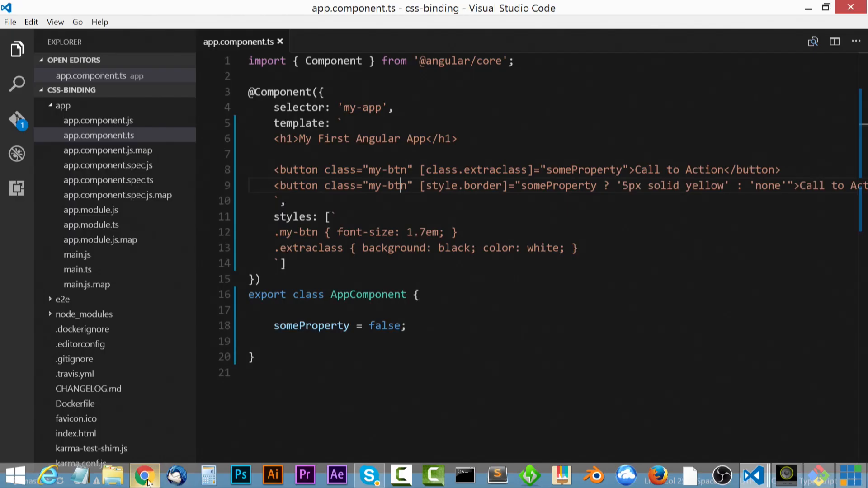
double_click(385, 326)
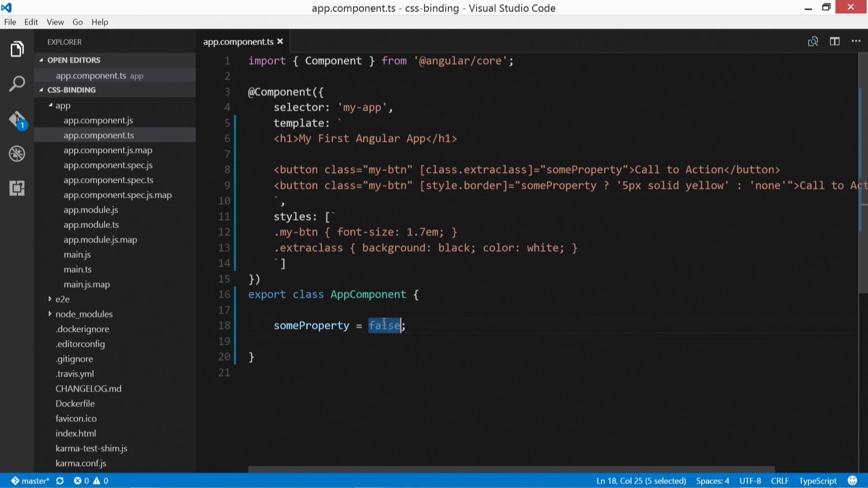
text(true)
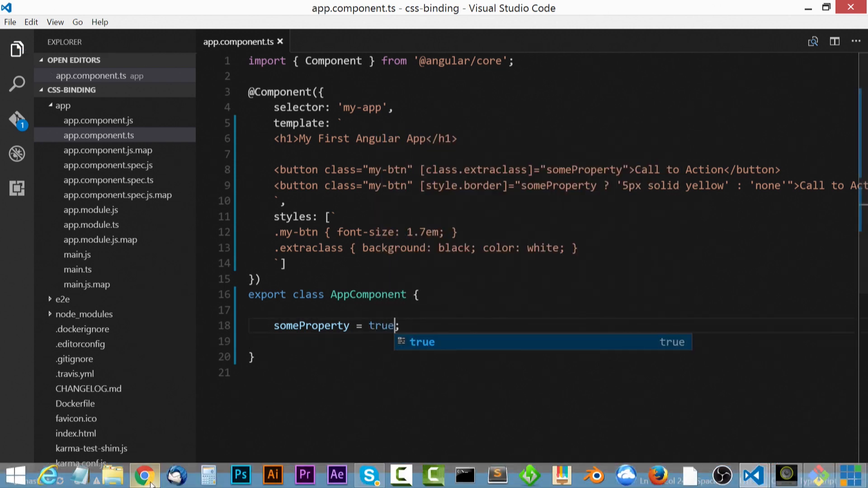
click(146, 475)
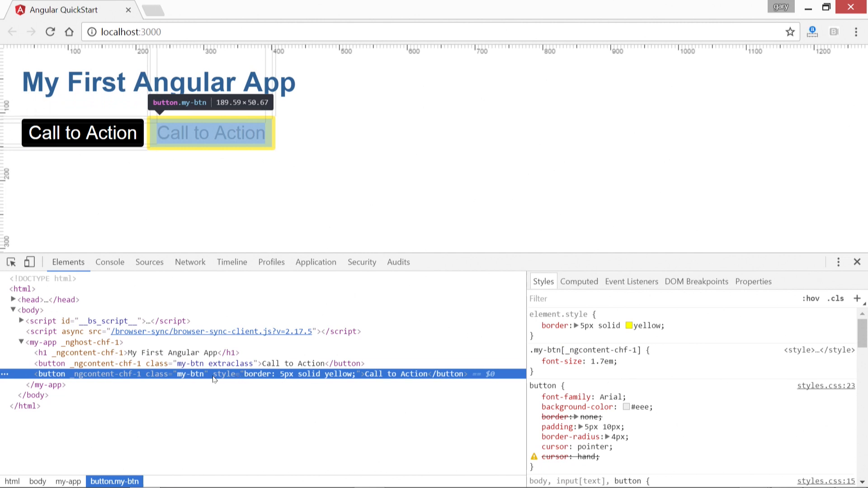
mouse_move(355, 379)
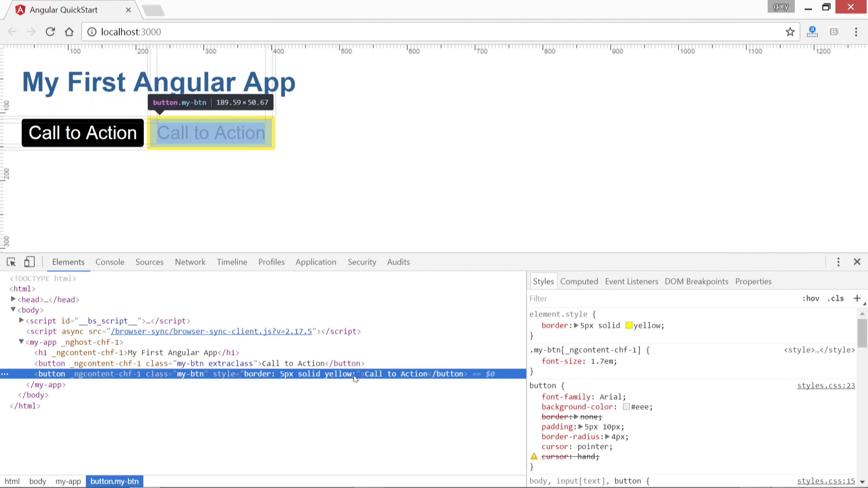
mouse_move(839, 236)
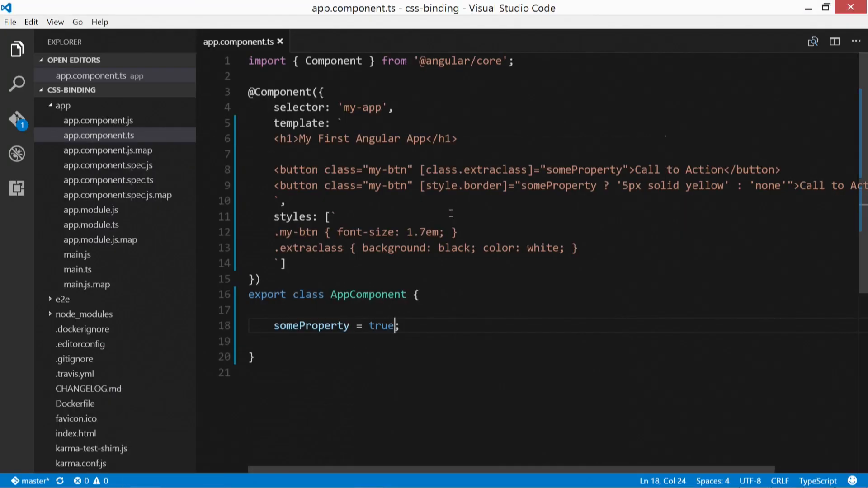
Return focus to the component code in the VS Code editor.
click(402, 264)
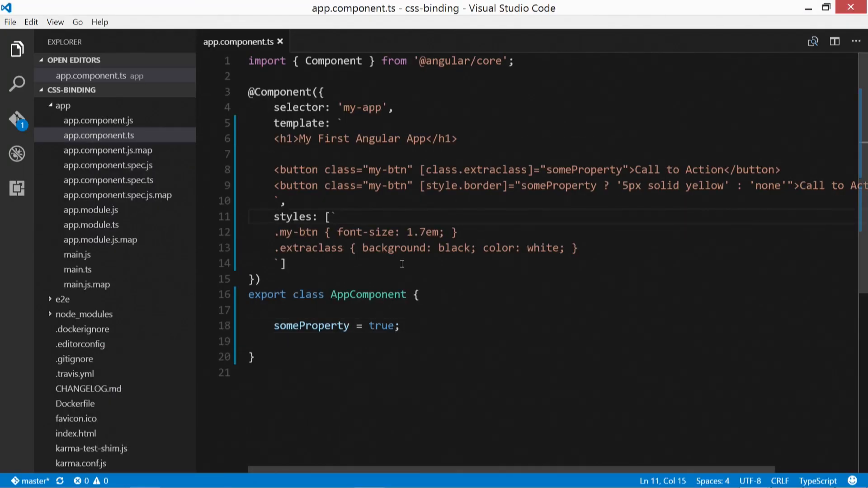